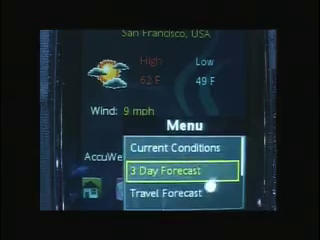
Show the weather menu offering Current Conditions, 3 Day Forecast and Travel Forecast
key("down")
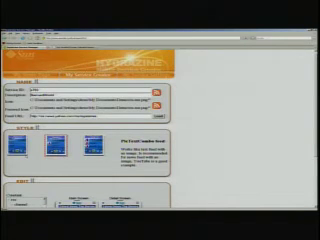
Scroll down to the screen template thumbnails and the template preview panel
scroll("down", 3)
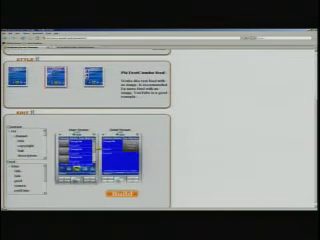